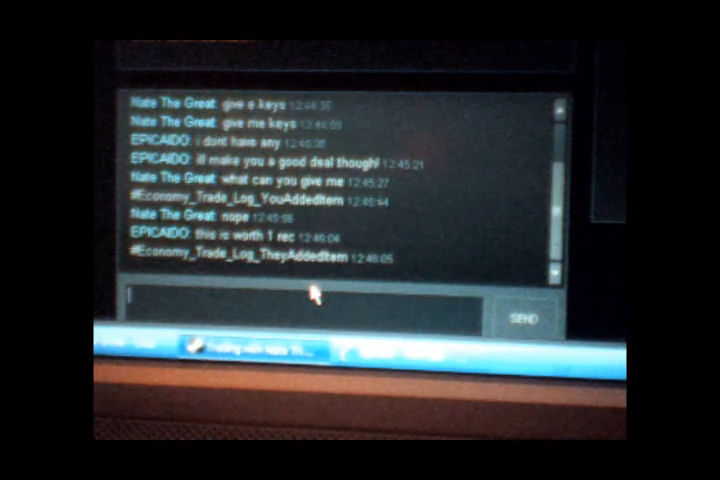
Step: Send chat messages saying the item lets you cheat and makes you invincible while held
text(you can)
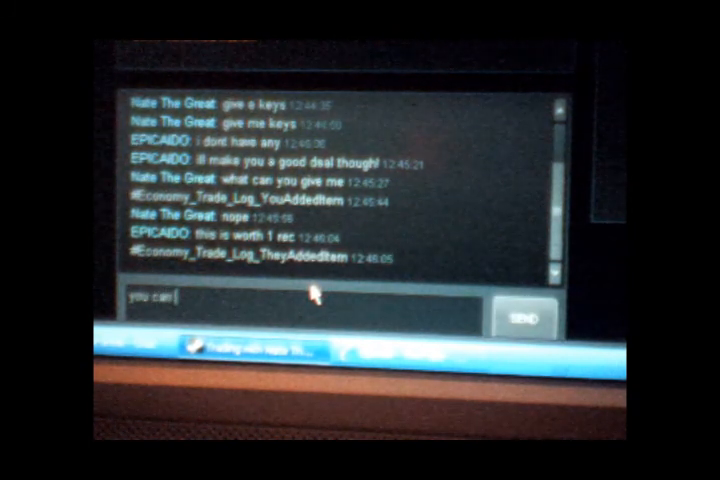
text(cheat wit)
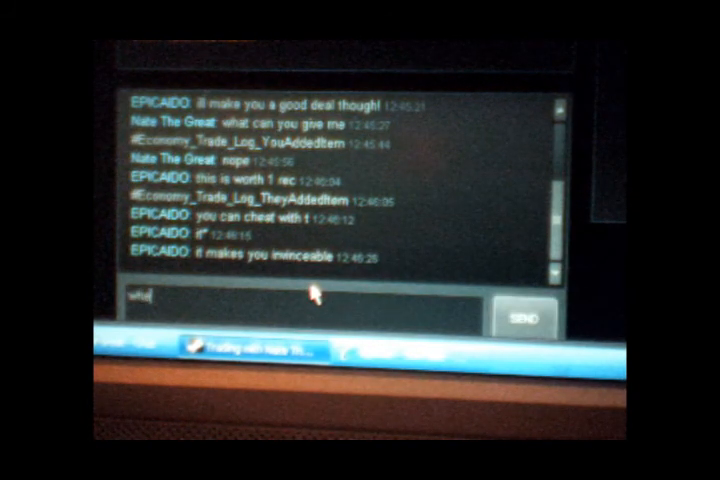
text(when you)
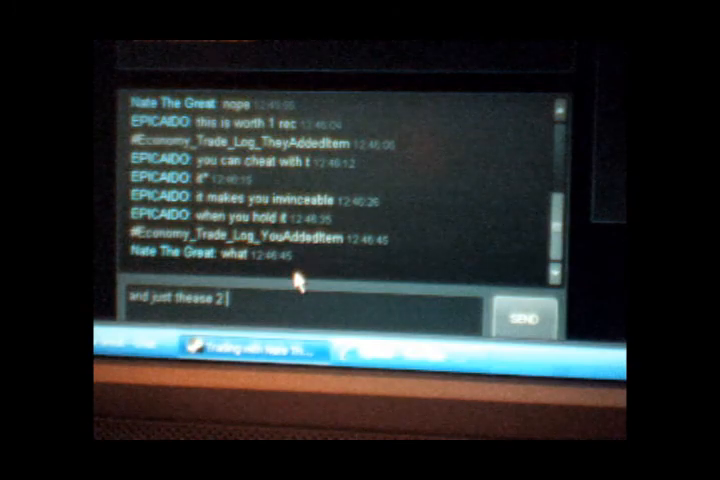
Step: Offer both items for 1 refined metal and reply that holding it means you won't get hit
text(for 1 r)
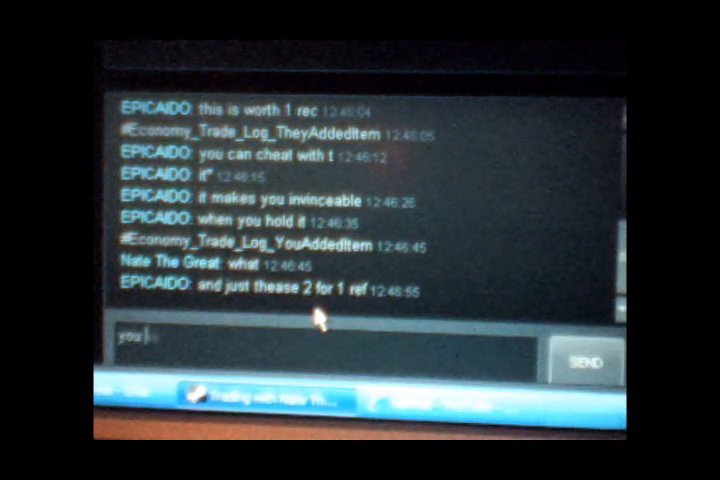
text(wont get hit if)
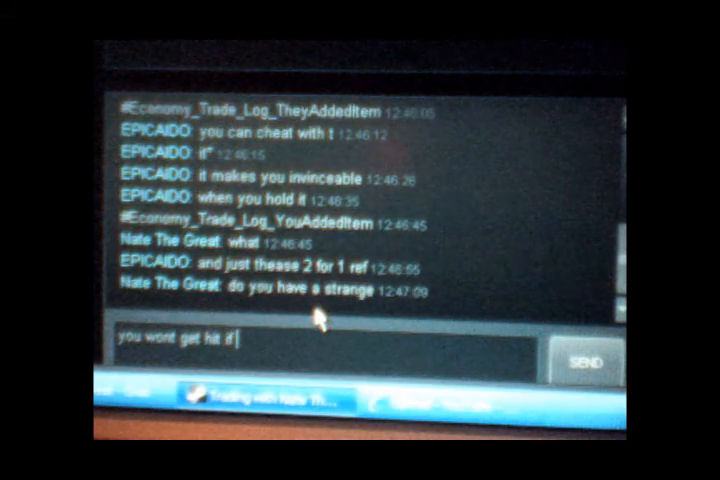
text(you ho)
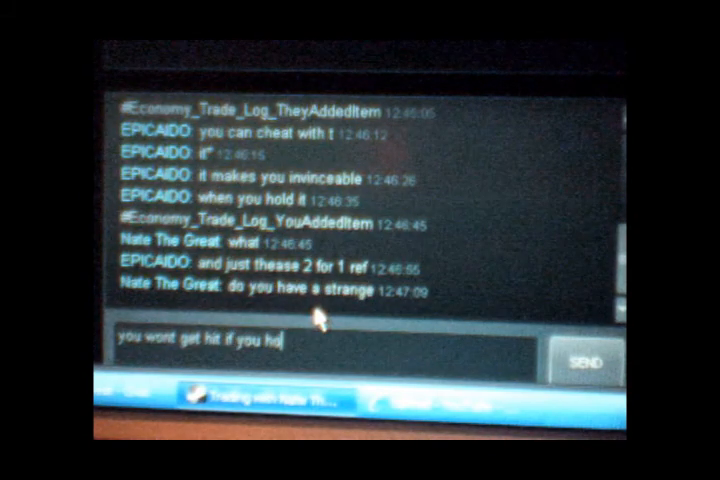
text(old the b)
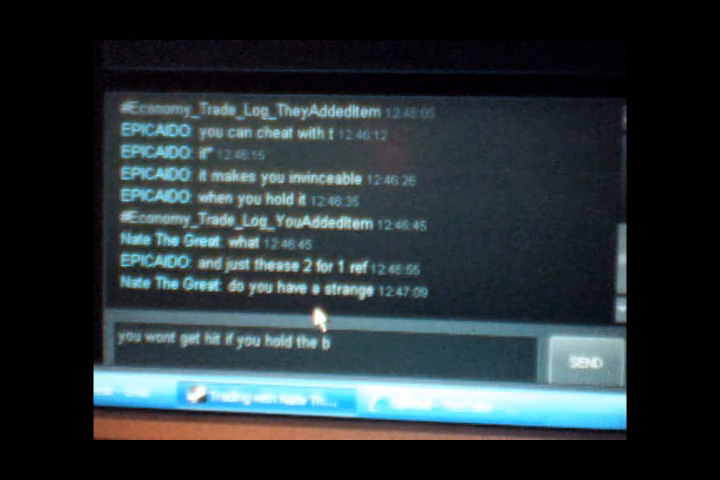
text(b)
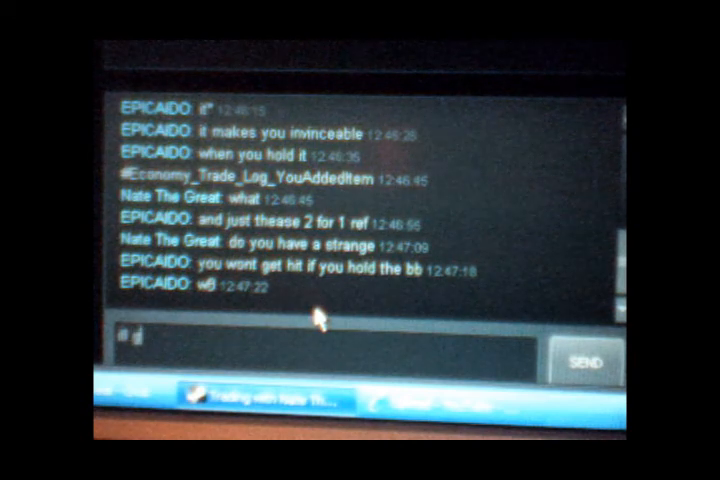
Step: Resend the offer of these 2 items for 1 refined metal in the chat
text(ill give u th)
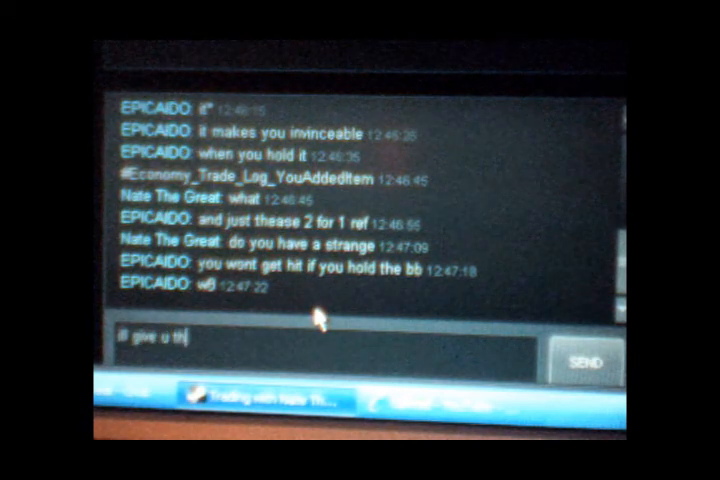
text(ease 2 fi)
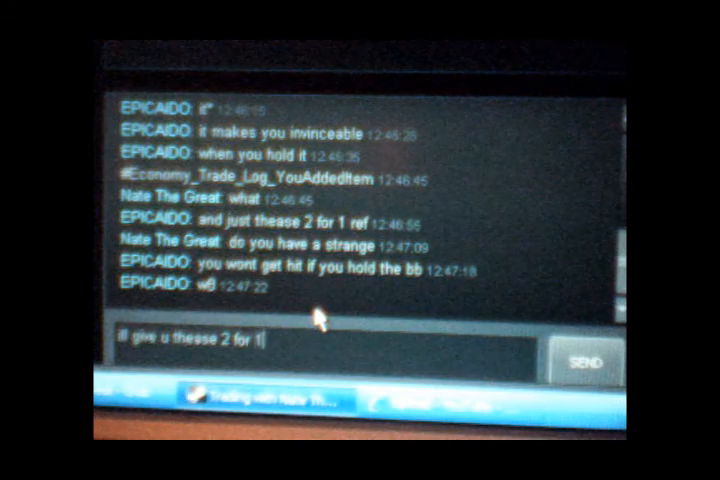
click(583, 358)
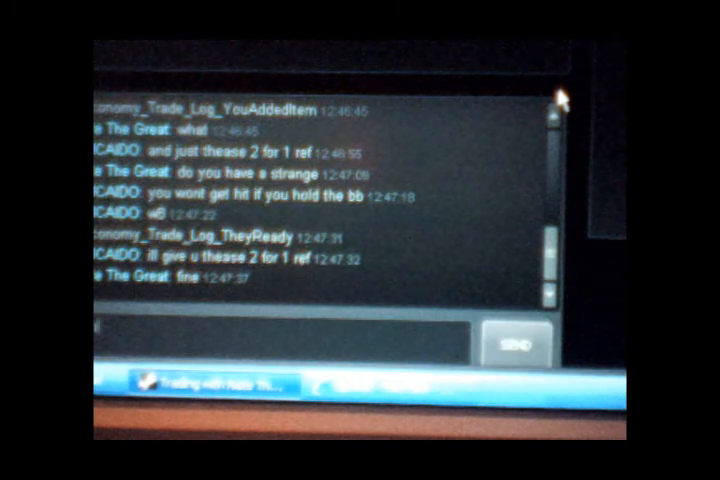
Step: Type a request asking the partner to add in 1 more weapon
text(add in 1)
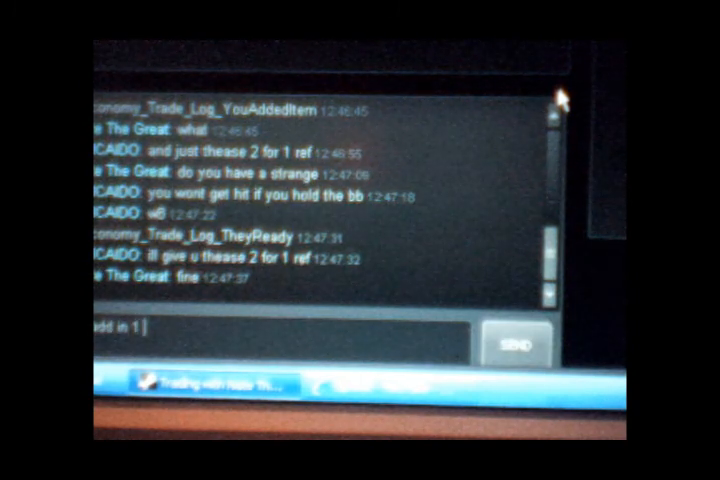
text(more wepong)
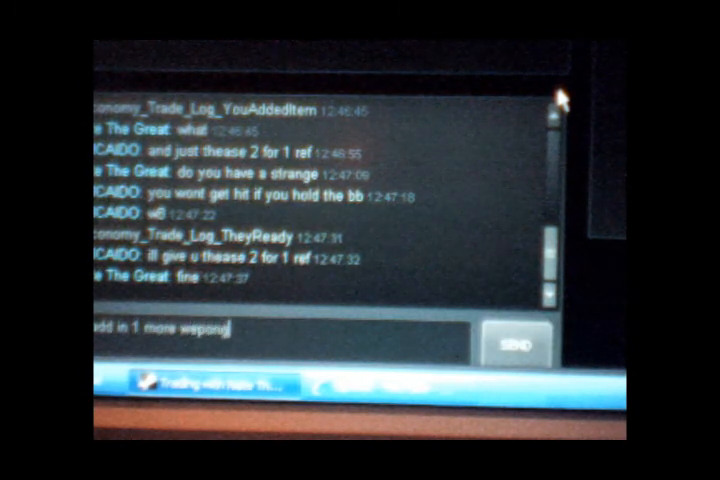